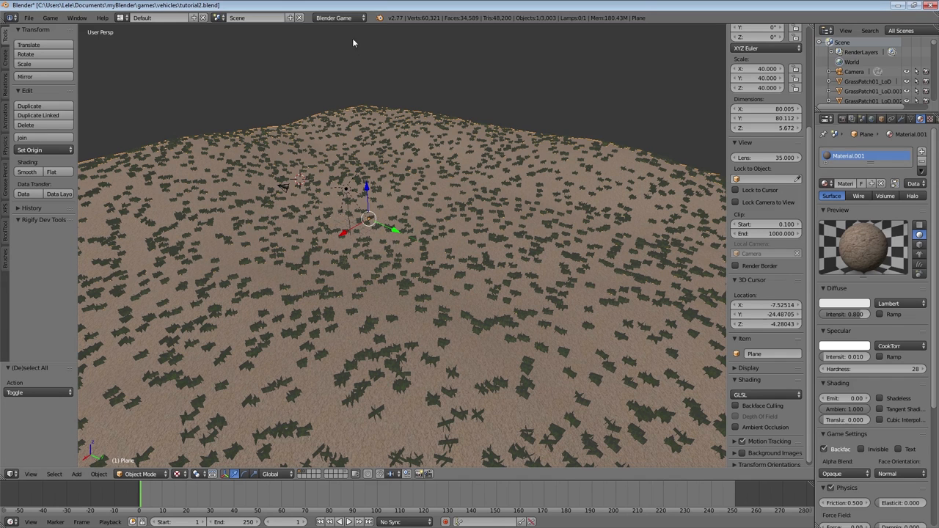
pyautogui.moveTo(285, 82)
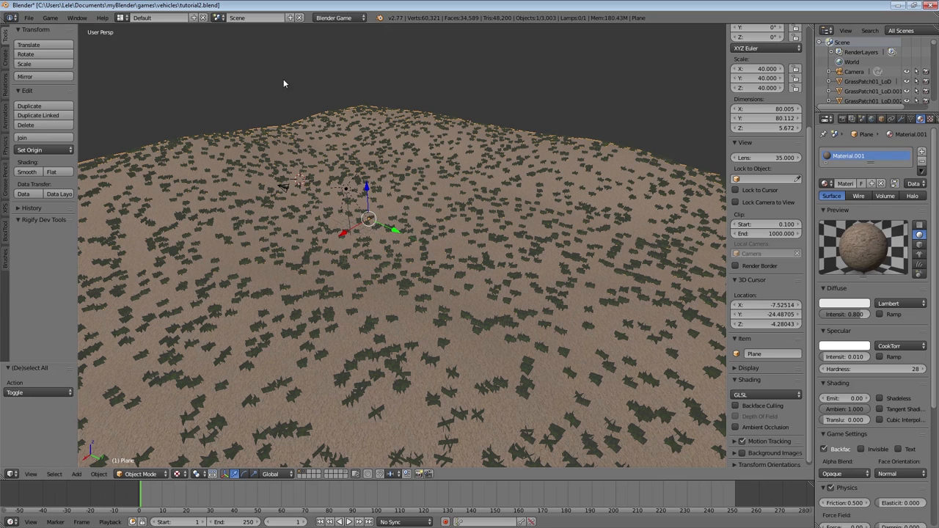
# Switch the scene's render engine to Blender Render from the header dropdown.
pyautogui.click(339, 18)
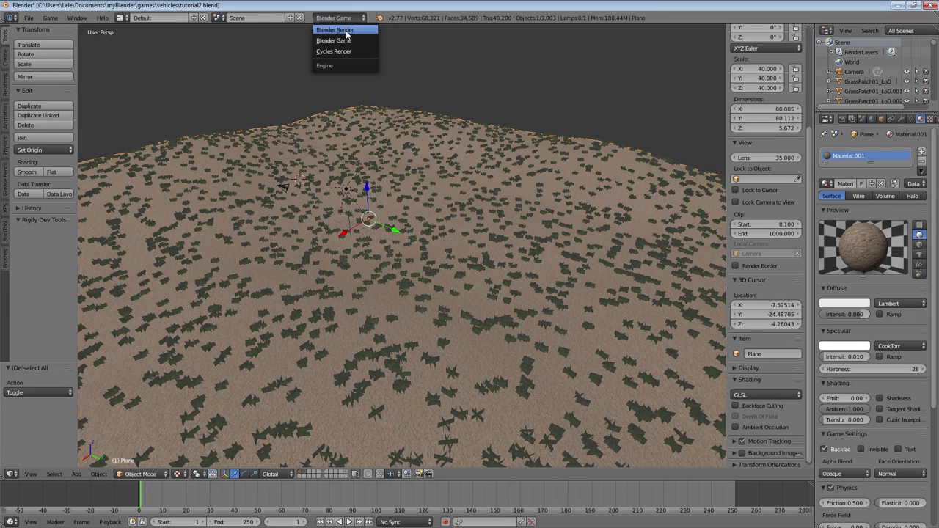
pyautogui.click(335, 29)
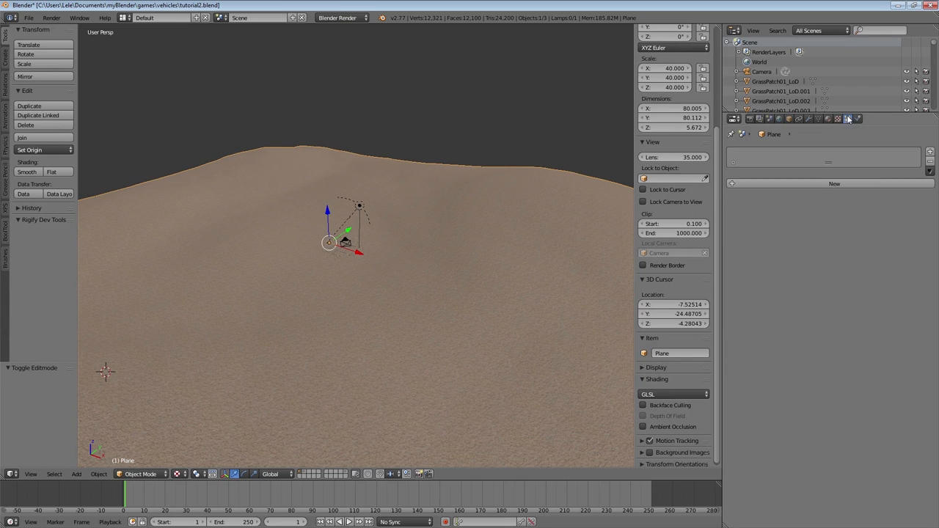
# Add a Hair particle system to the terrain plane rendering the tree model as its Dupli Object.
pyautogui.click(848, 117)
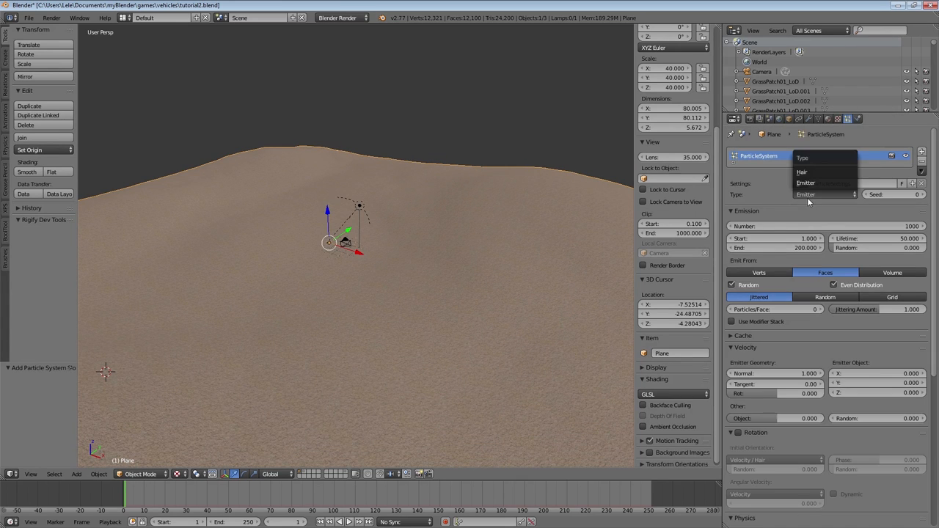
pyautogui.click(802, 170)
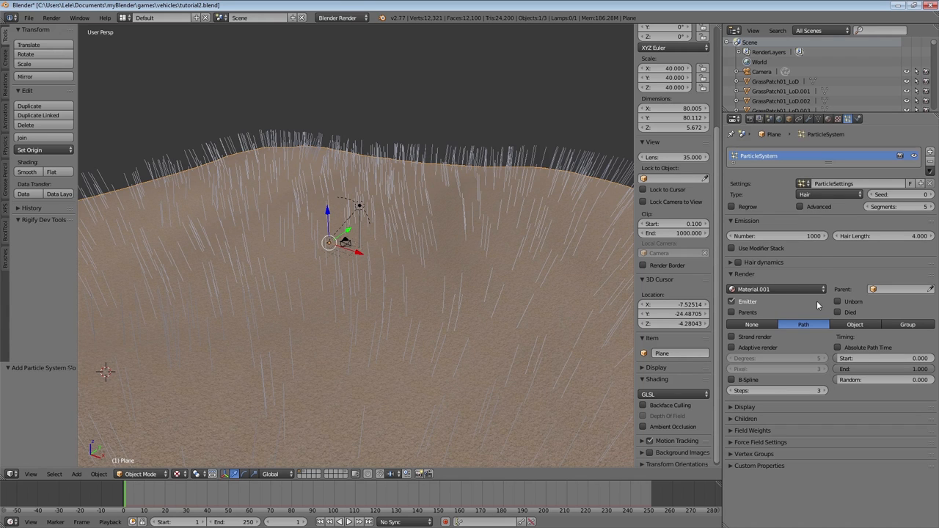
pyautogui.click(907, 324)
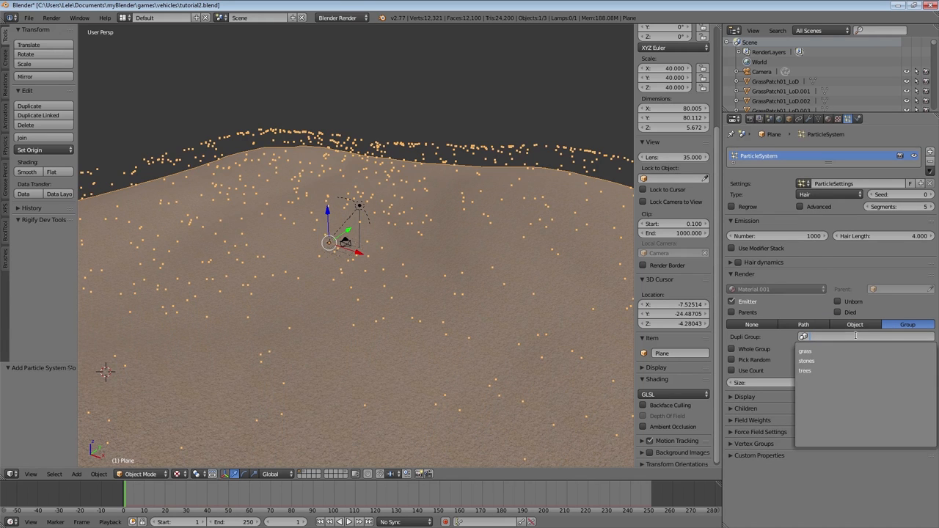
pyautogui.click(805, 370)
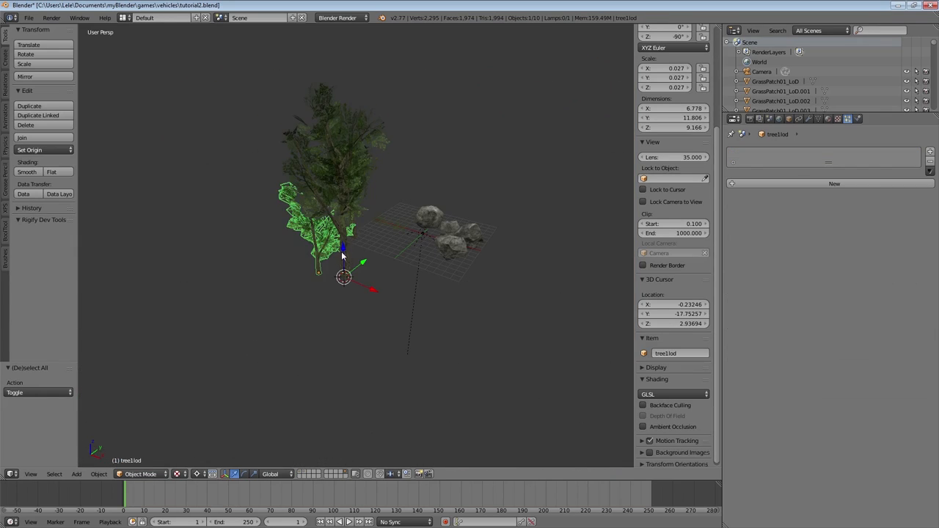
# Set the transform orientation to Normal and select the tall tree model.
pyautogui.click(271, 475)
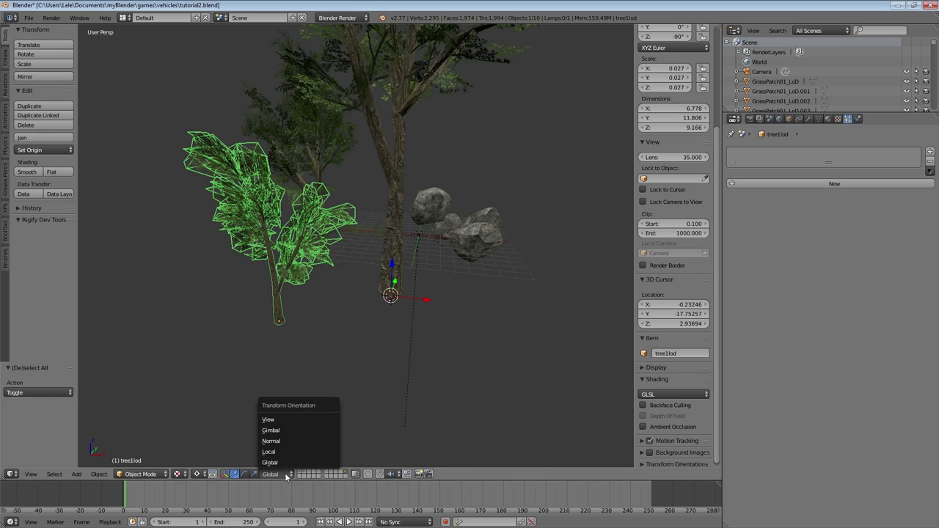
pyautogui.click(270, 441)
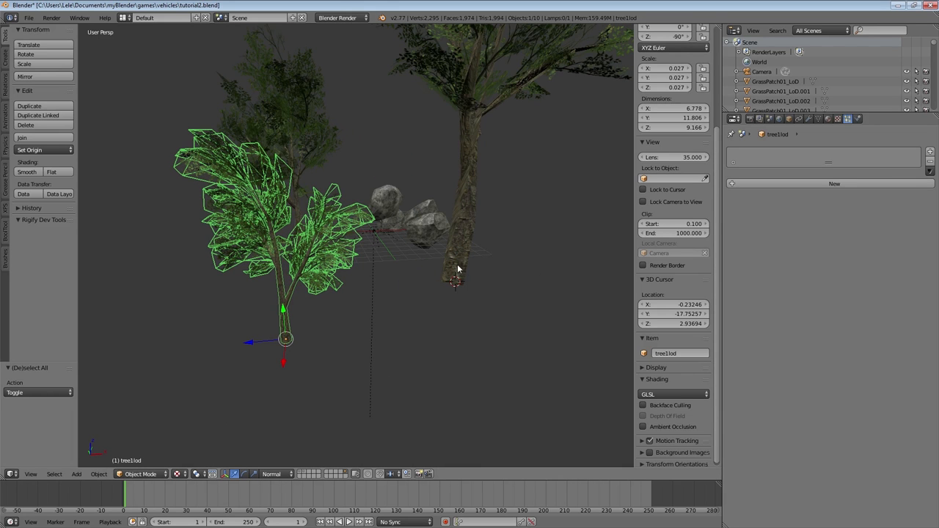
pyautogui.click(455, 220)
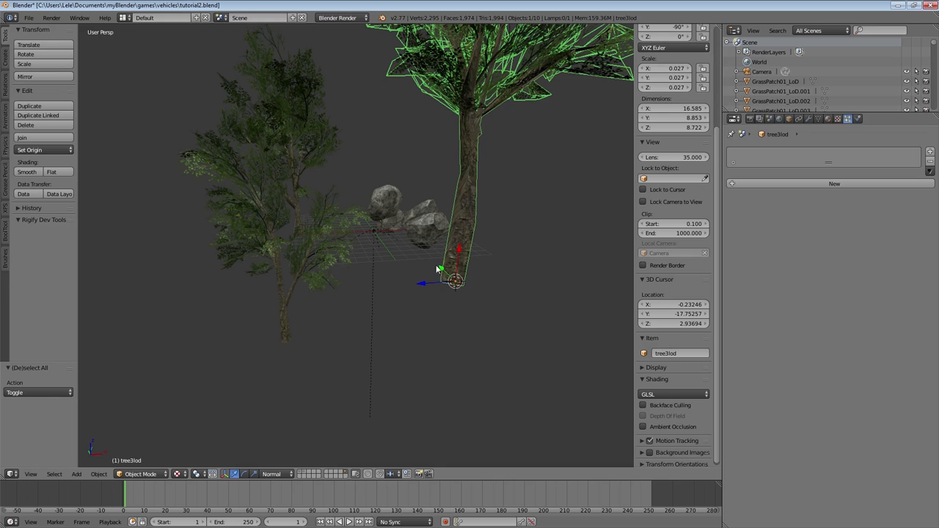
pyautogui.moveTo(440, 331)
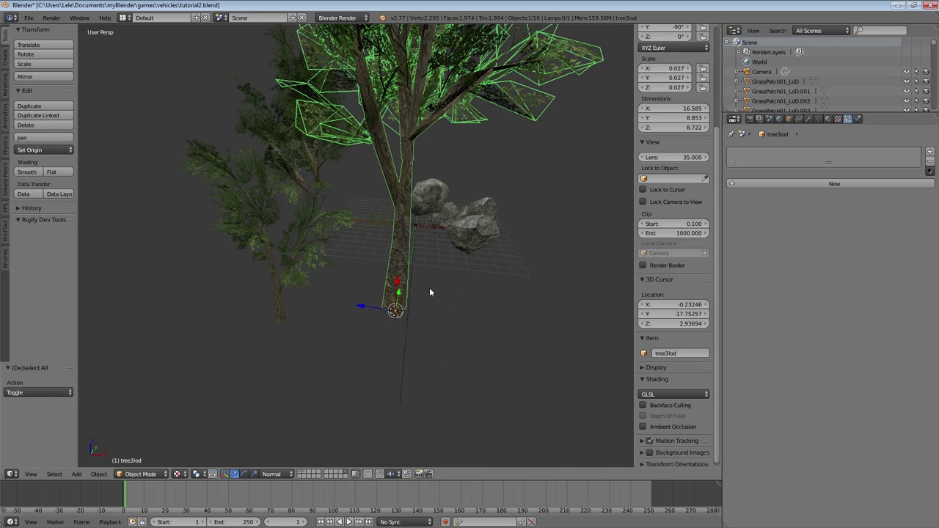
# Rotate the whole tree mesh 90 degrees in Edit Mode so the copies stand upright.
pyautogui.press('Tab')
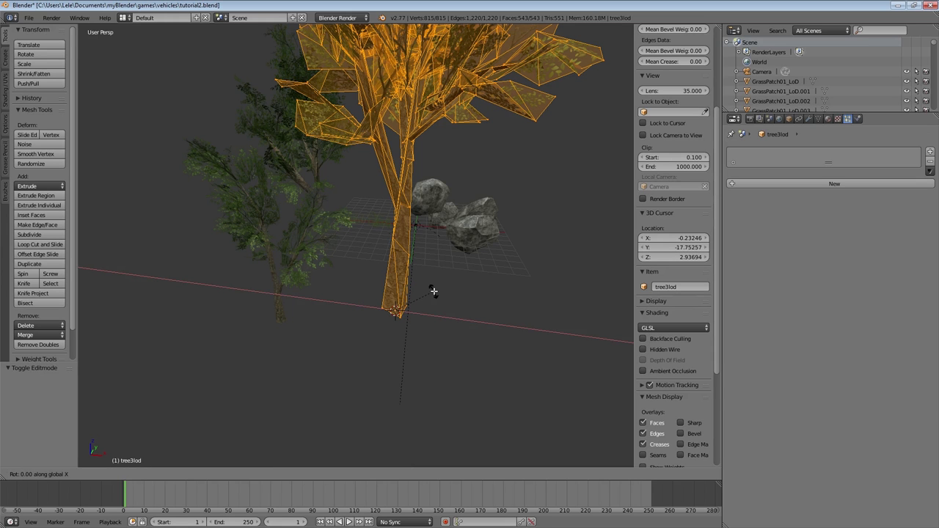
pyautogui.press('r')
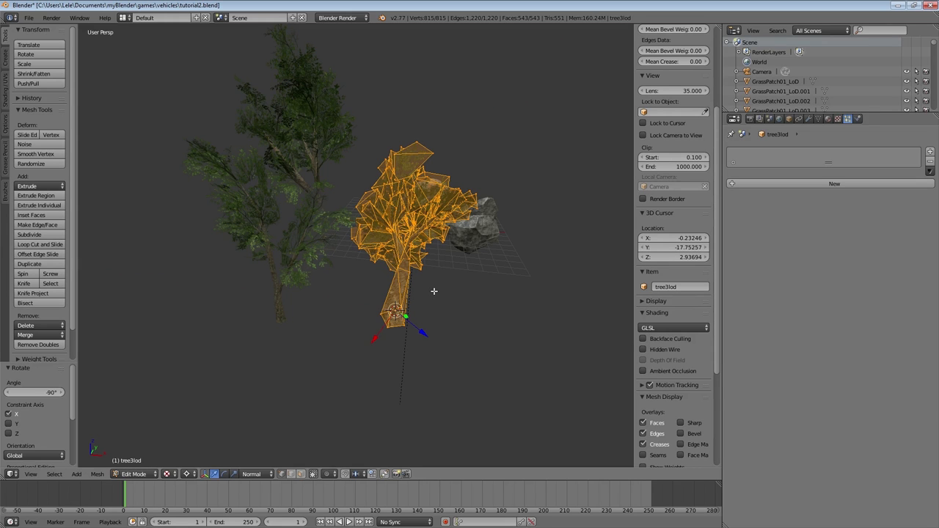
pyautogui.click(135, 473)
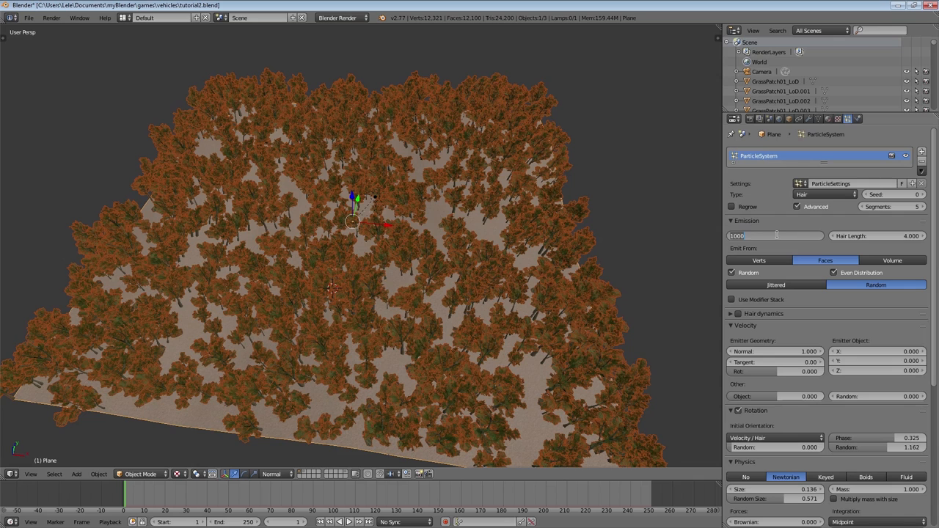
# Set the particle Emission Number to 0, clearing the automatically scattered trees.
pyautogui.click(775, 235)
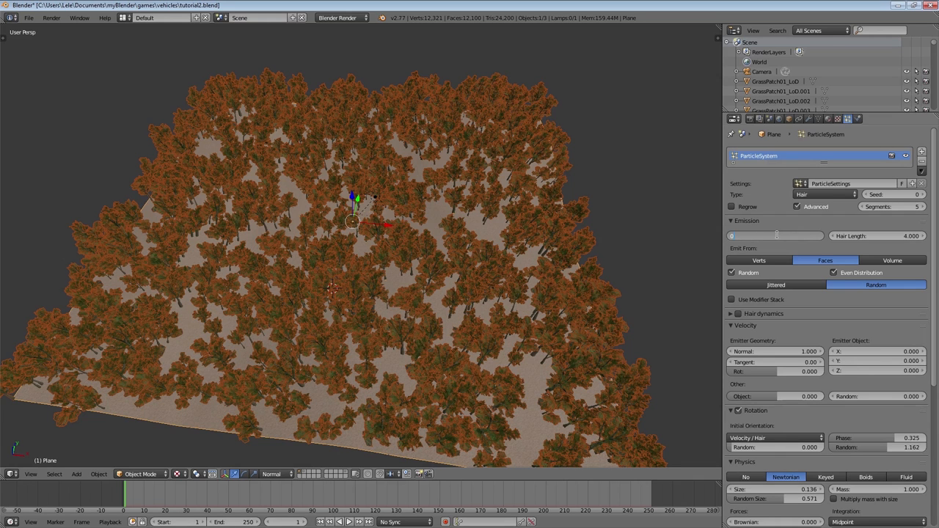
pyautogui.write('0')
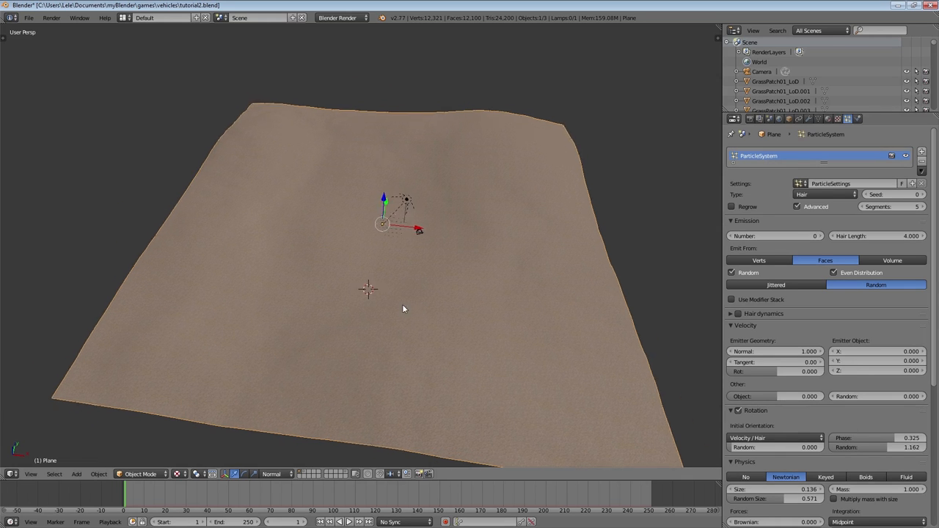
# Brush new hair strands over the hilltop in Particle Edit mode and view the trees in Object Mode.
pyautogui.click(140, 474)
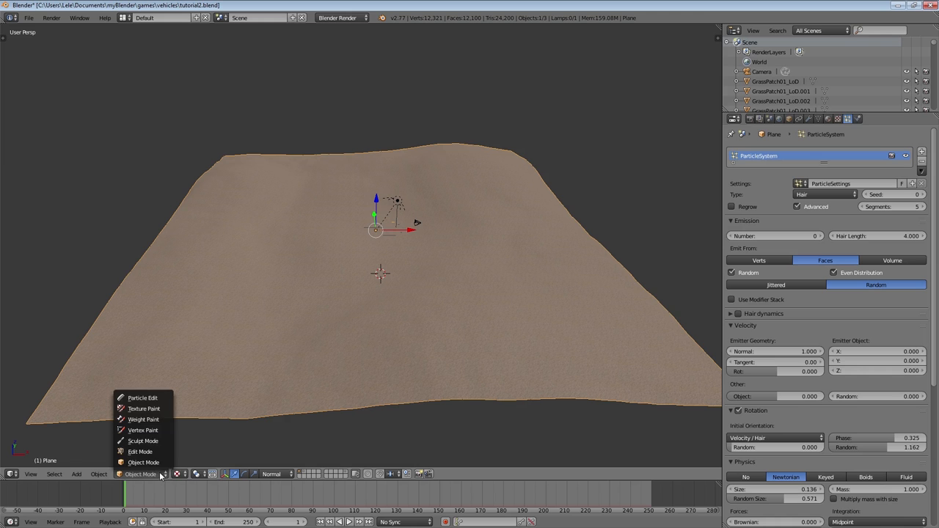
pyautogui.click(142, 397)
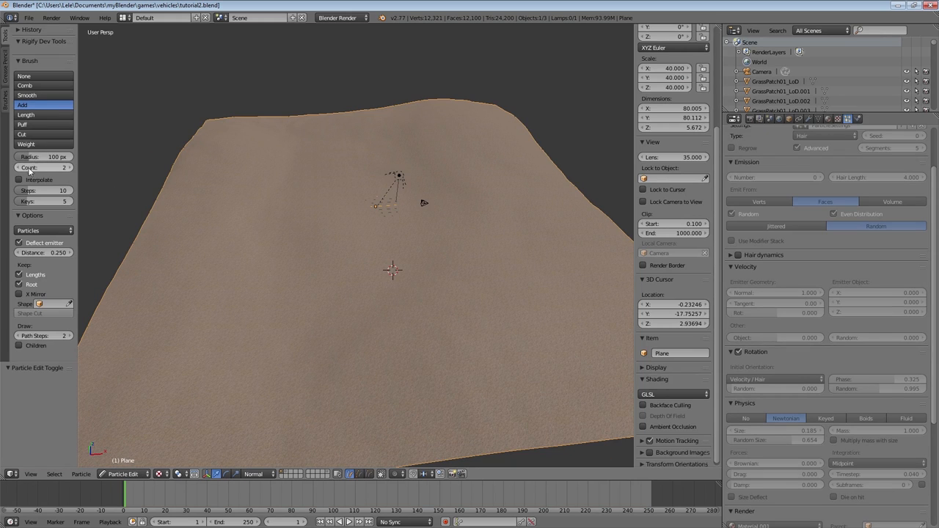
pyautogui.moveTo(33, 156); pyautogui.dragTo(56, 155)
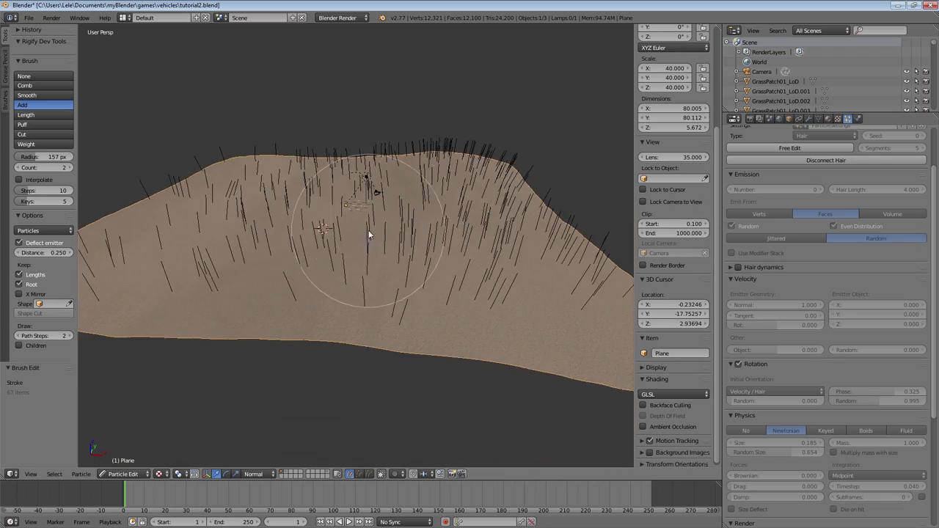
pyautogui.click(124, 474)
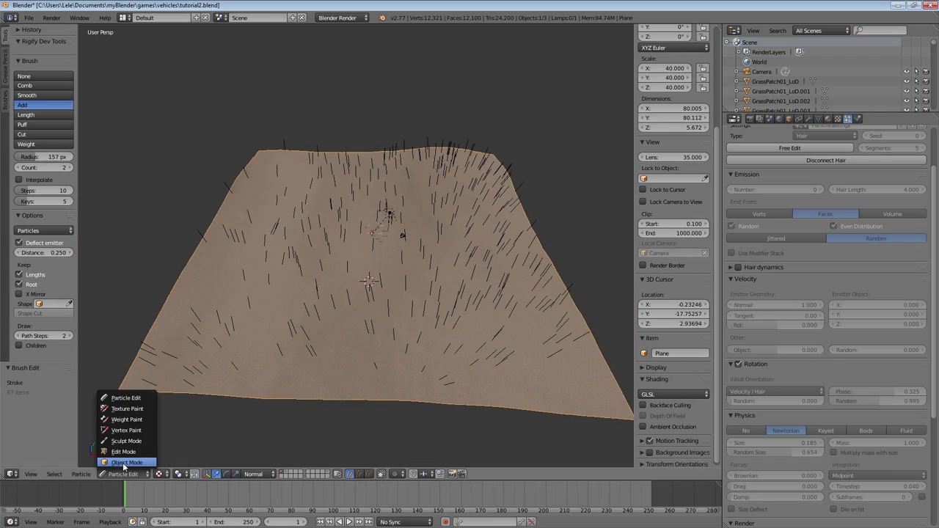
pyautogui.click(126, 462)
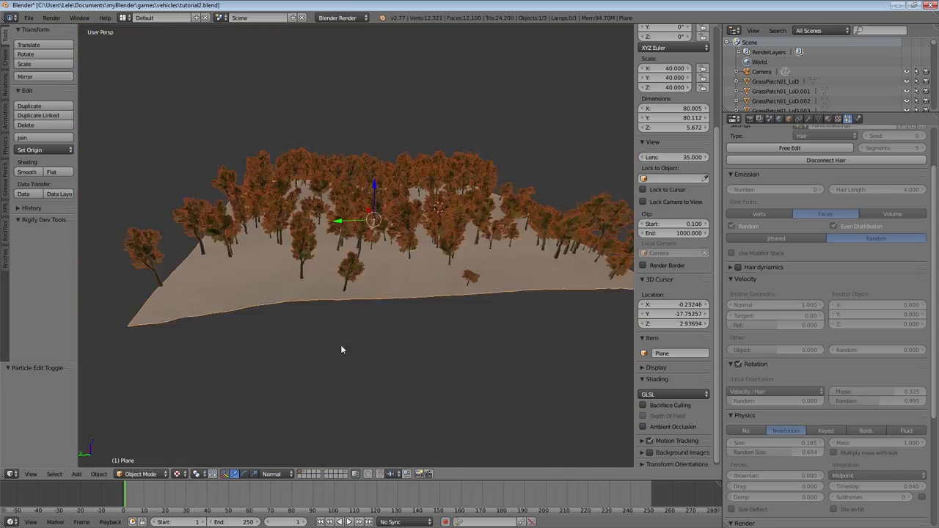
# Rework the painted strands with the Add and Cut brushes into separate tree clumps, checking in Object Mode.
pyautogui.click(139, 474)
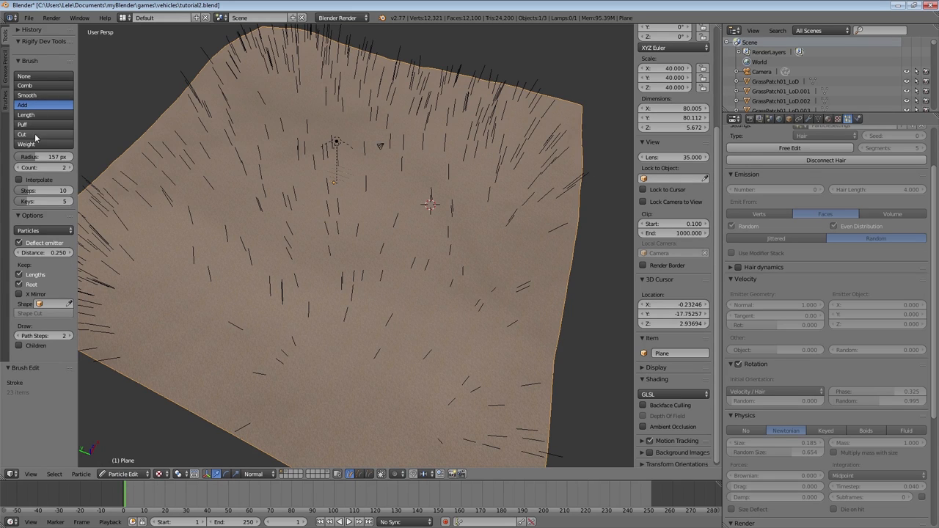
pyautogui.click(22, 135)
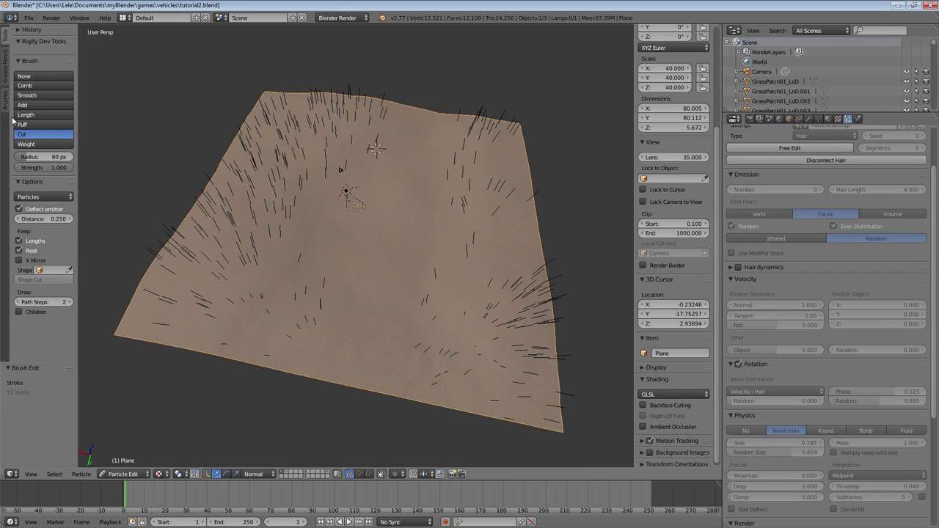
pyautogui.click(23, 104)
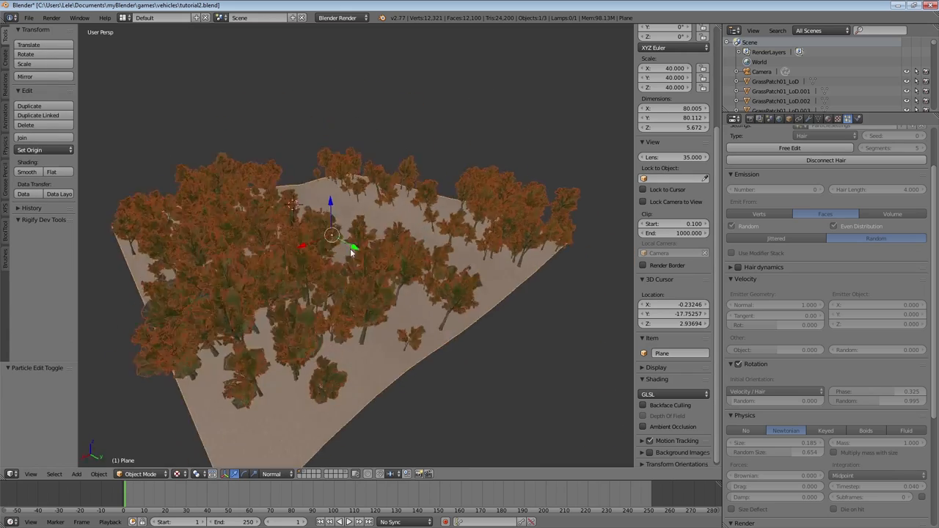
pyautogui.click(141, 474)
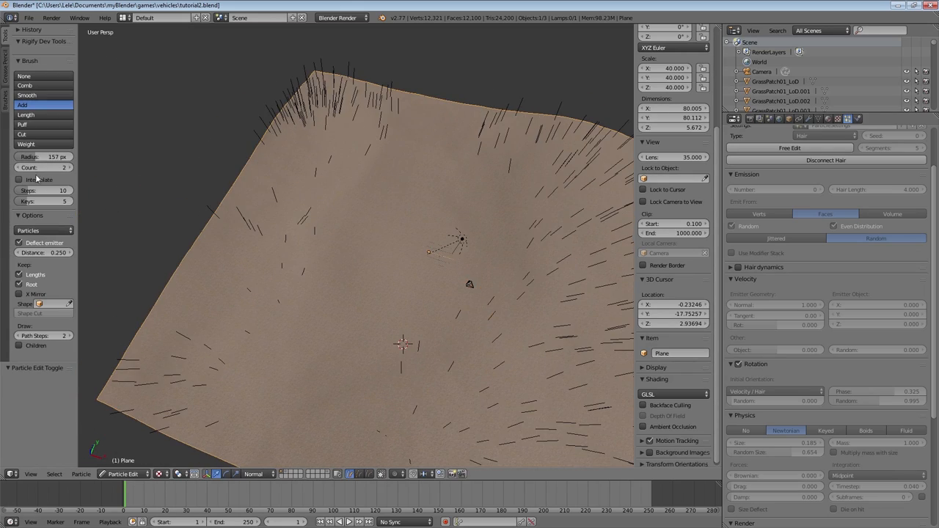
pyautogui.click(335, 247)
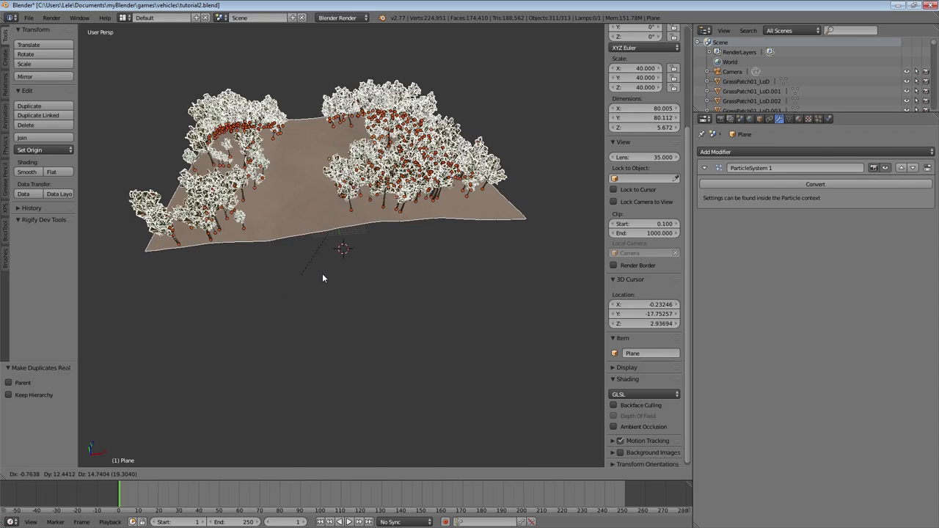
# Convert the particle system into real tree objects and select them all.
pyautogui.click(822, 117)
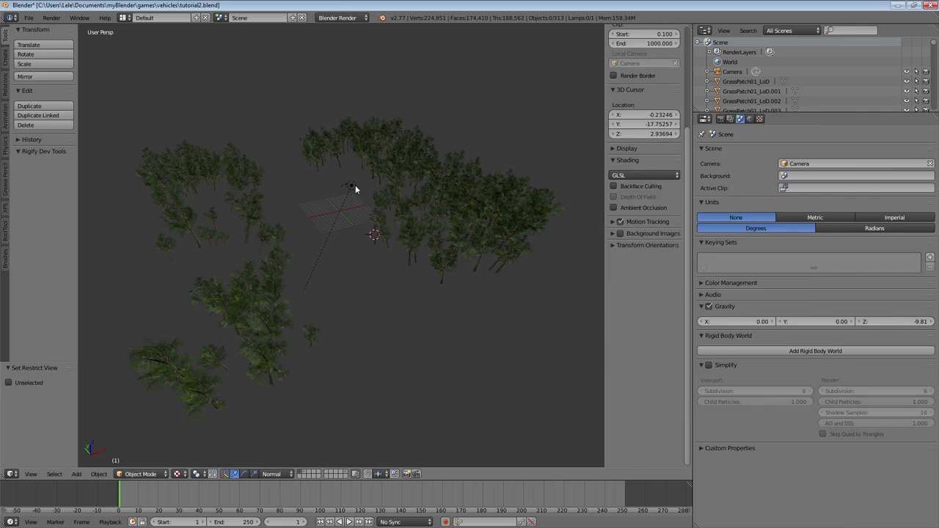
pyautogui.press('a')
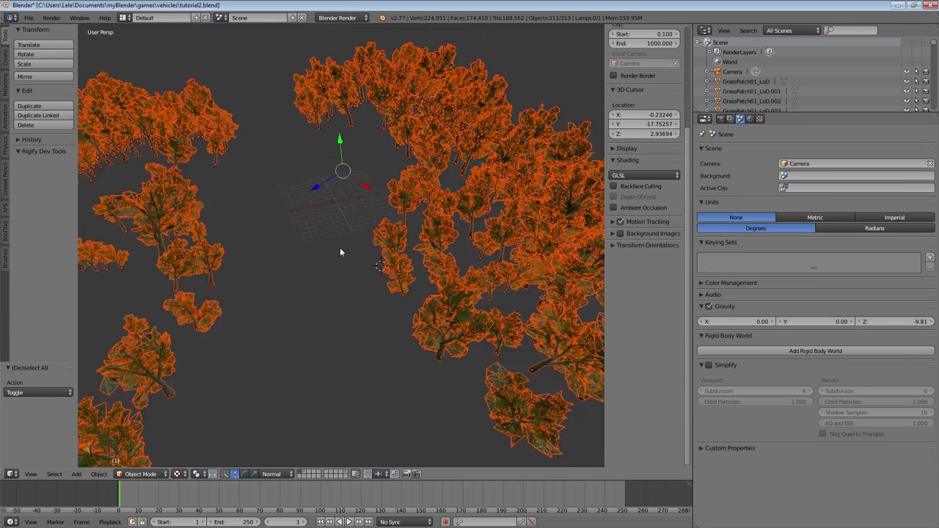